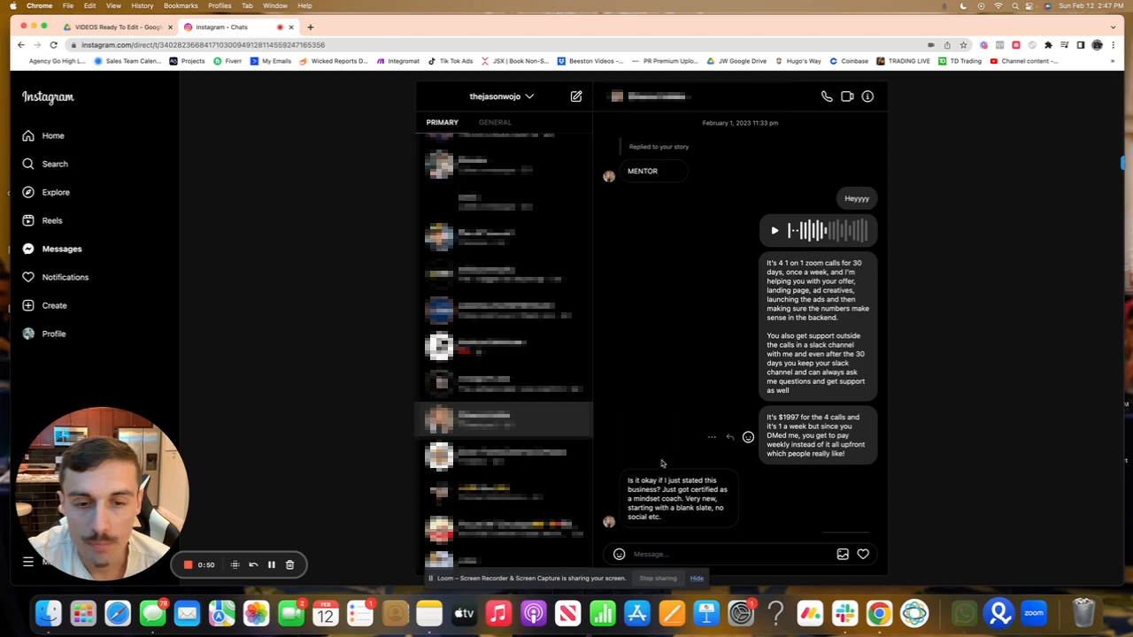
pyautogui.scroll(-3)
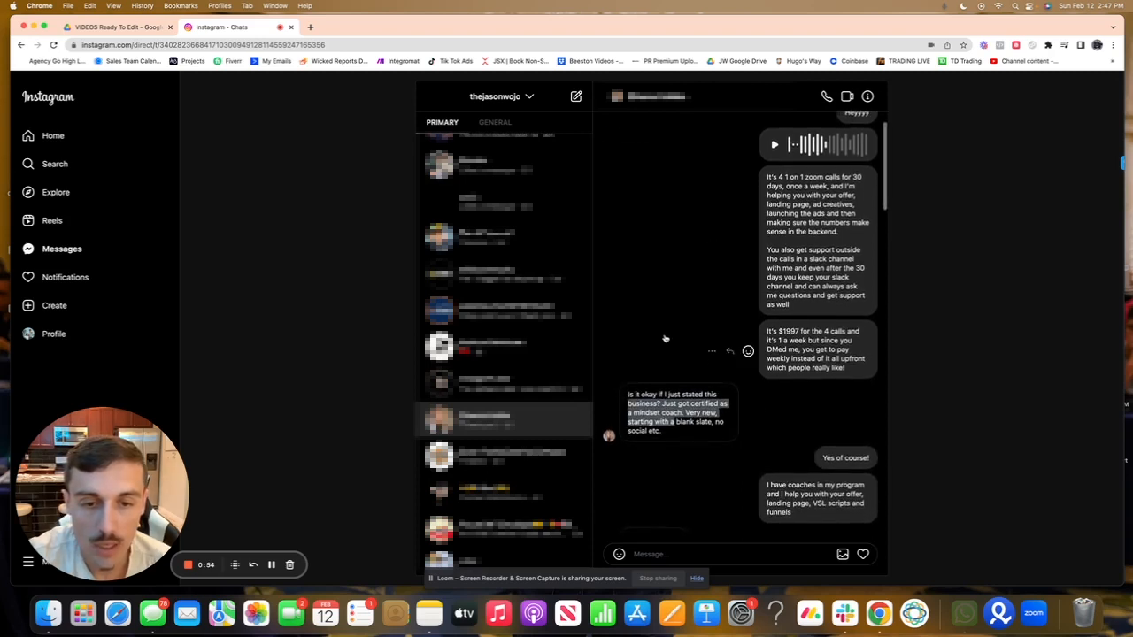
pyautogui.scroll(-3)
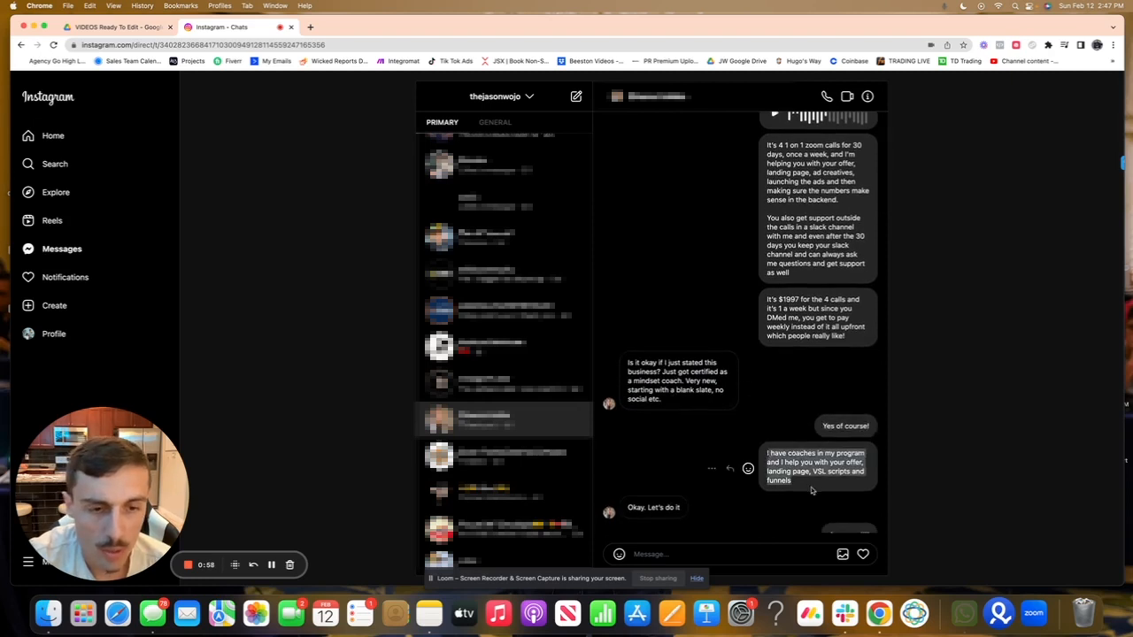
pyautogui.scroll(-3)
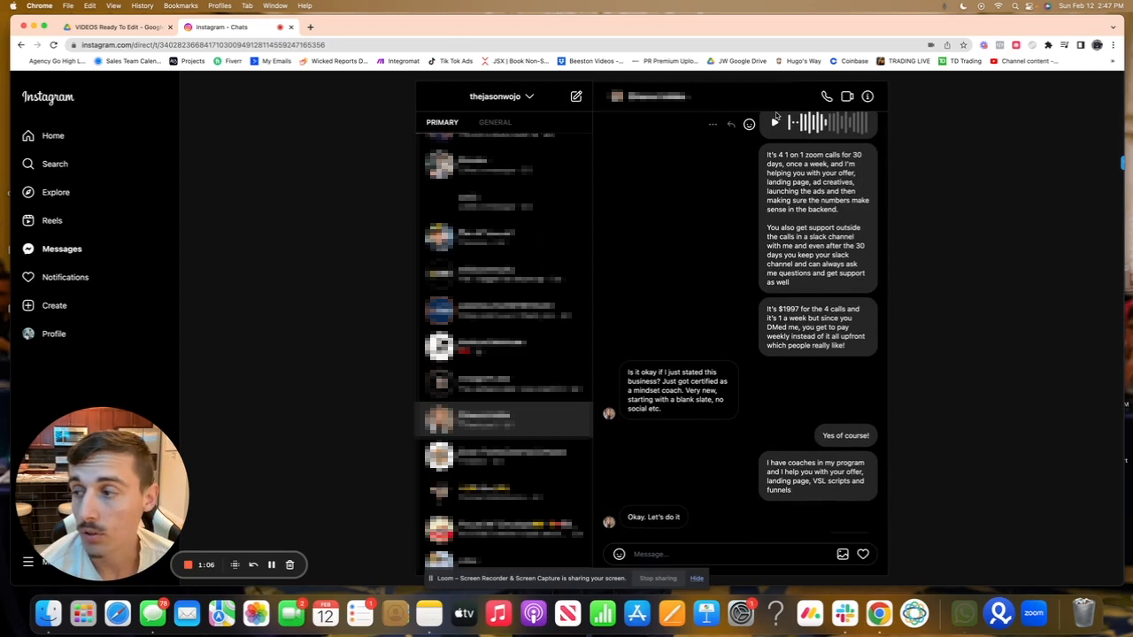
pyautogui.scroll(-3)
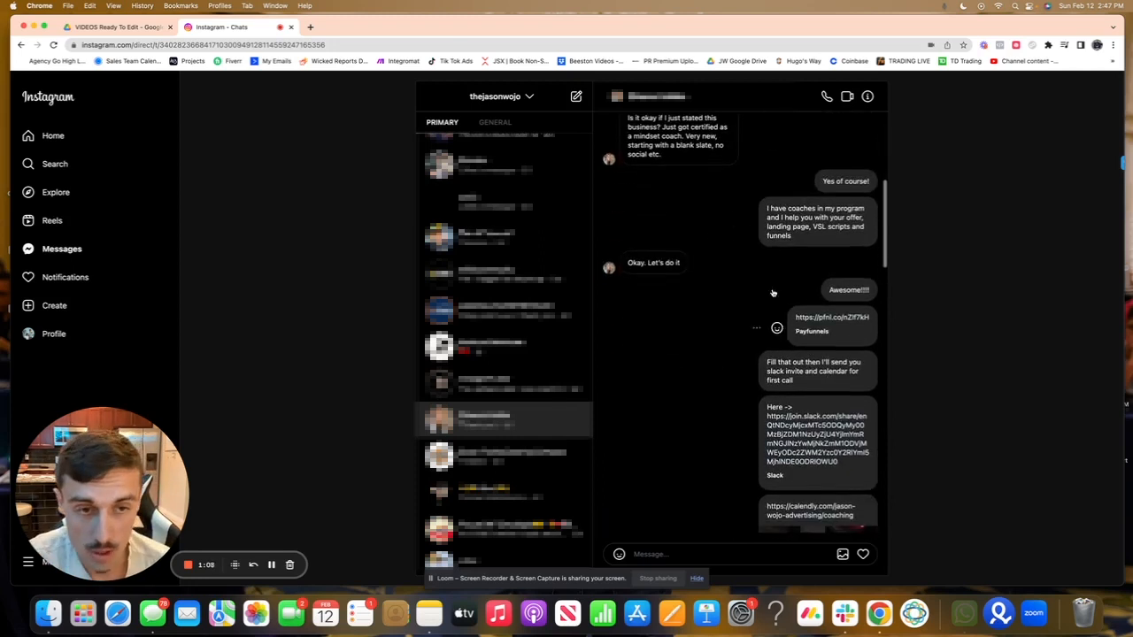
pyautogui.scroll(-3)
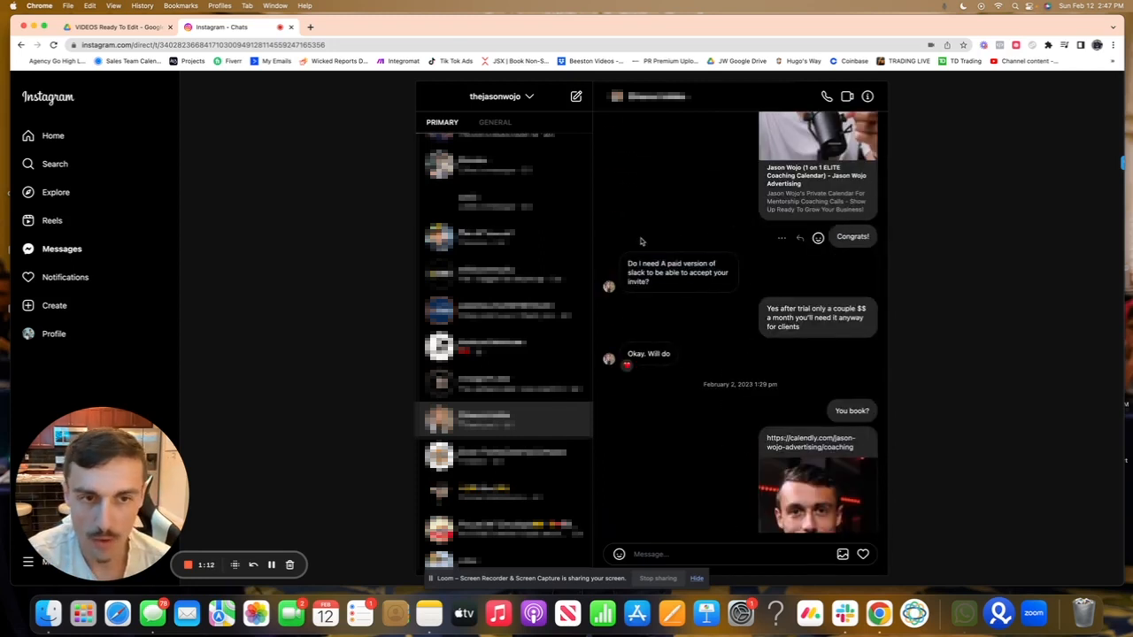
pyautogui.scroll(-3)
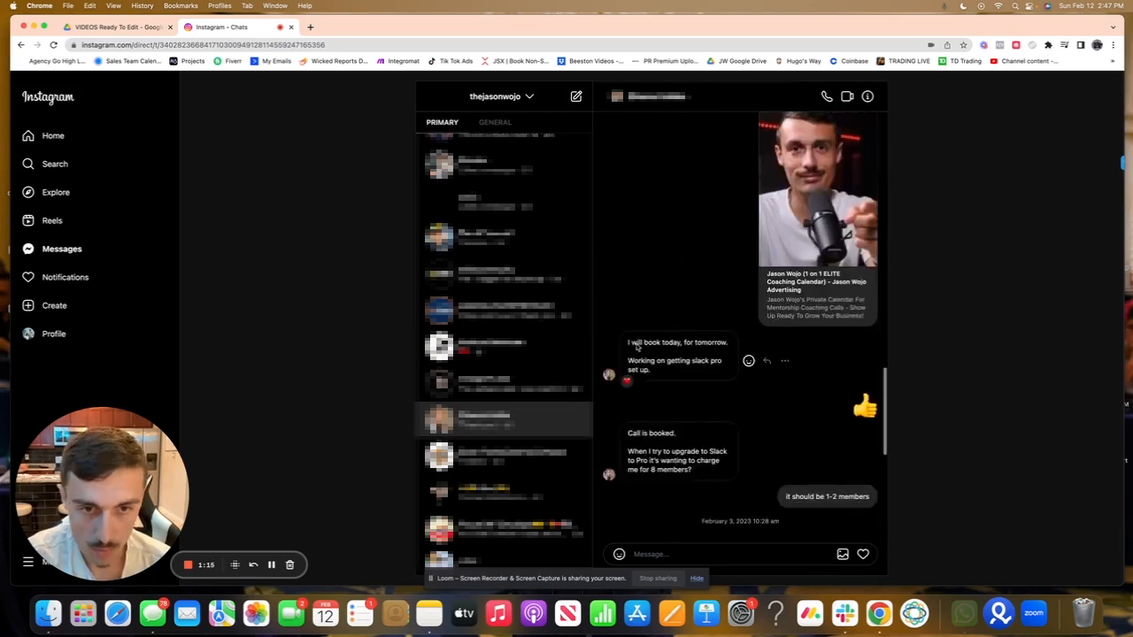
pyautogui.scroll(-3)
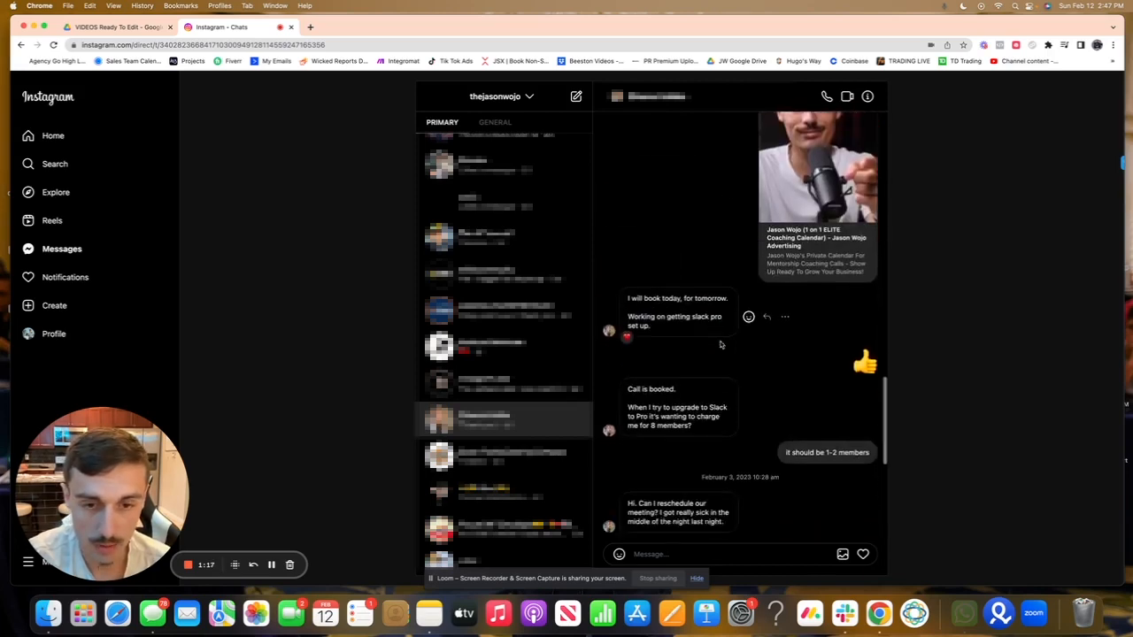
pyautogui.scroll(-3)
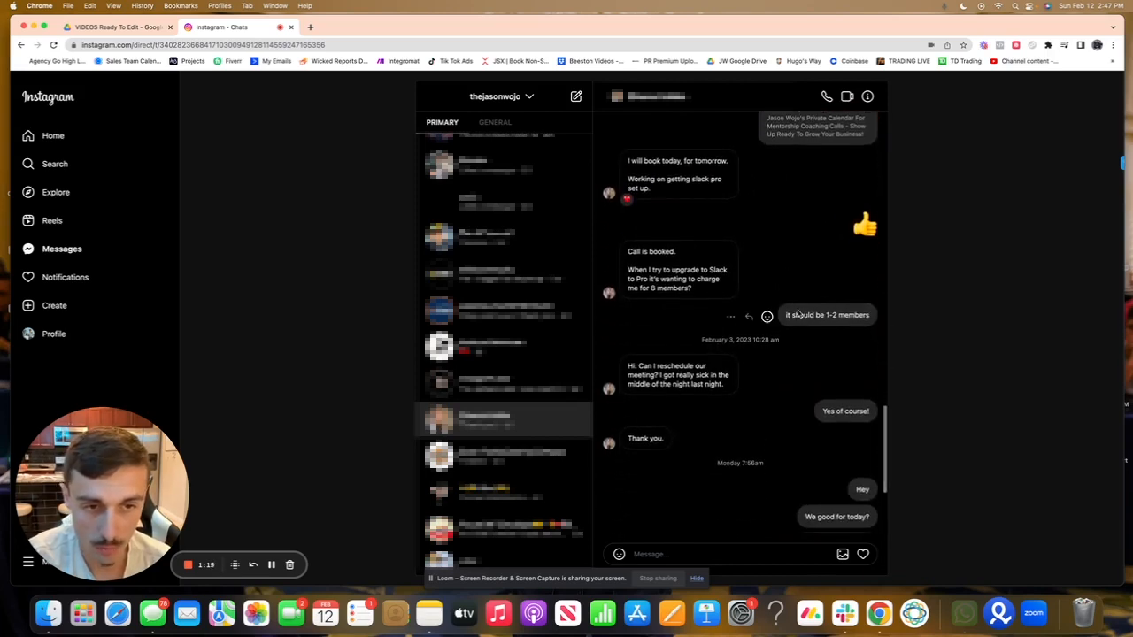
pyautogui.scroll(3)
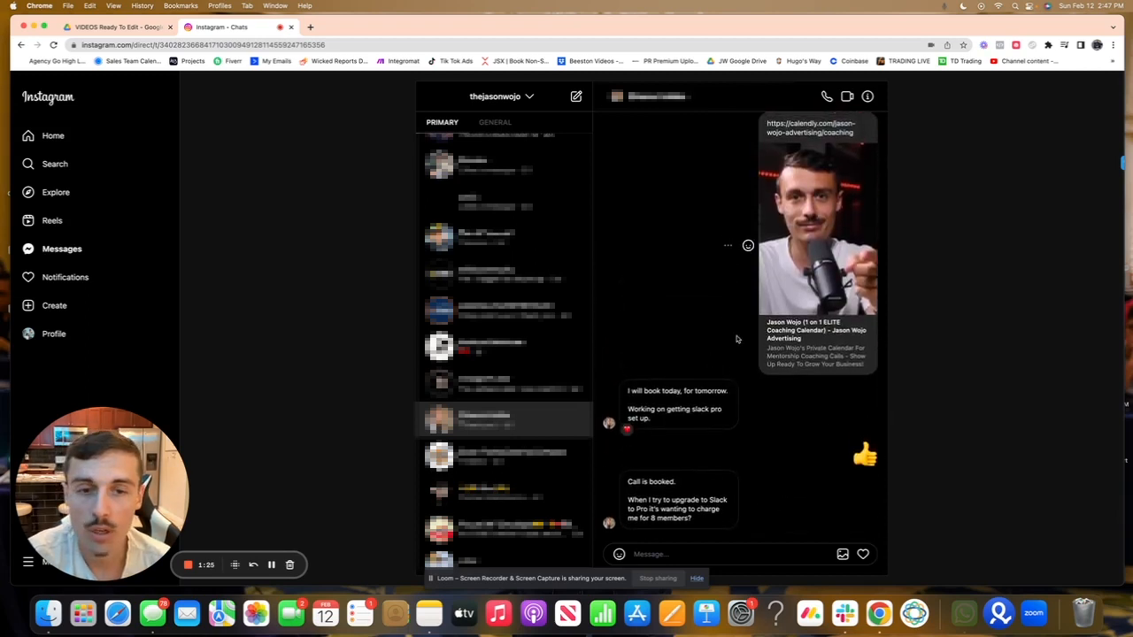
pyautogui.scroll(-3)
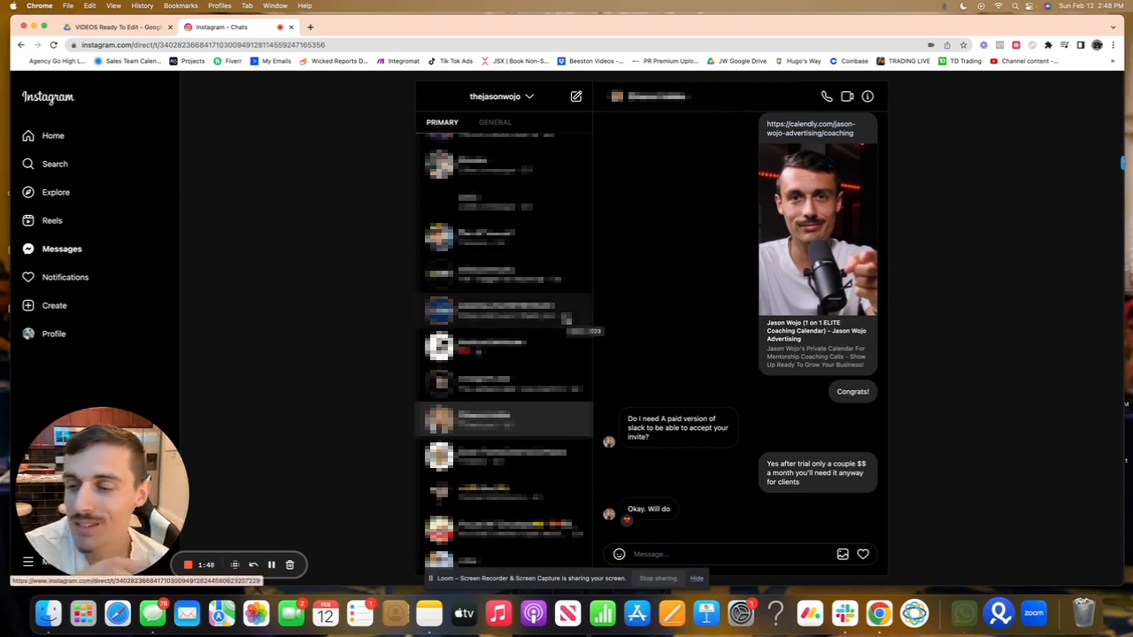
pyautogui.moveTo(629, 318)
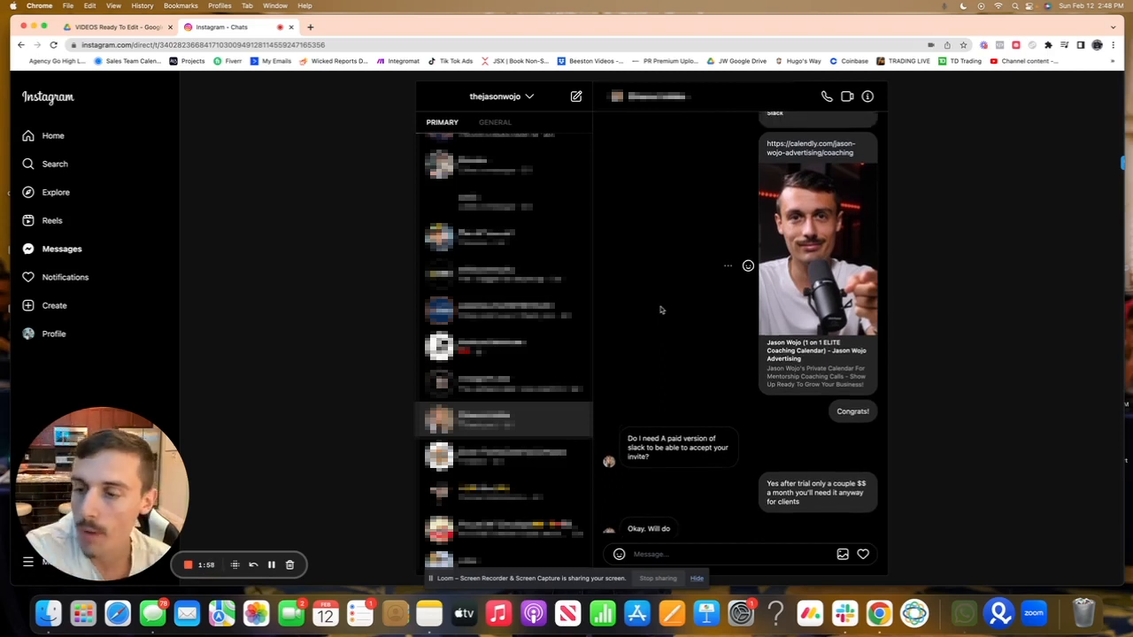
pyautogui.scroll(3)
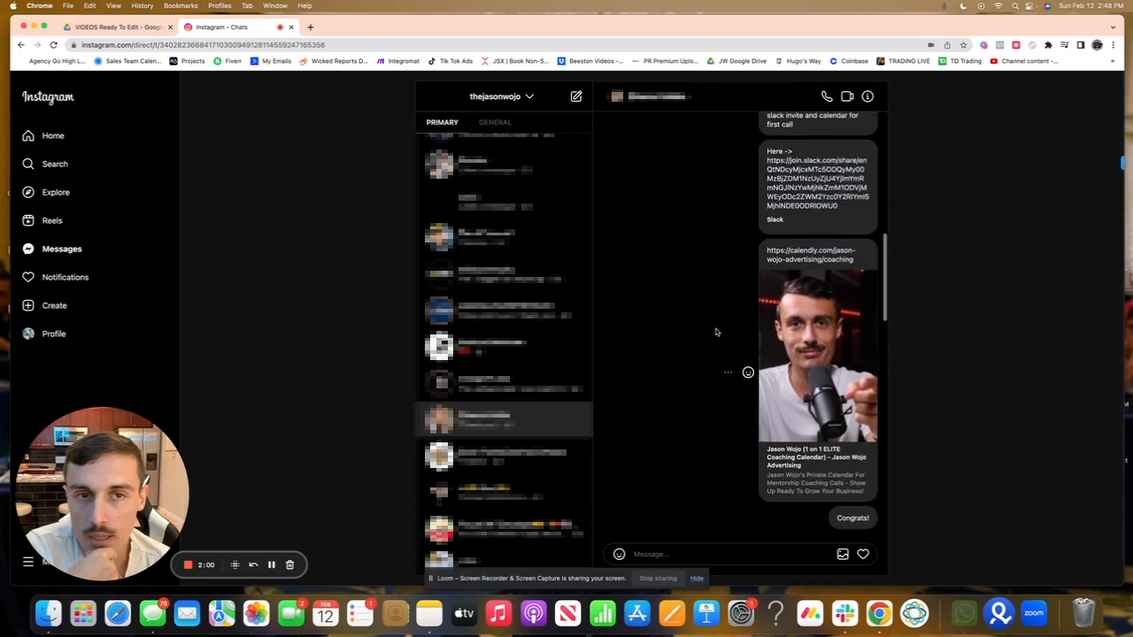
pyautogui.scroll(3)
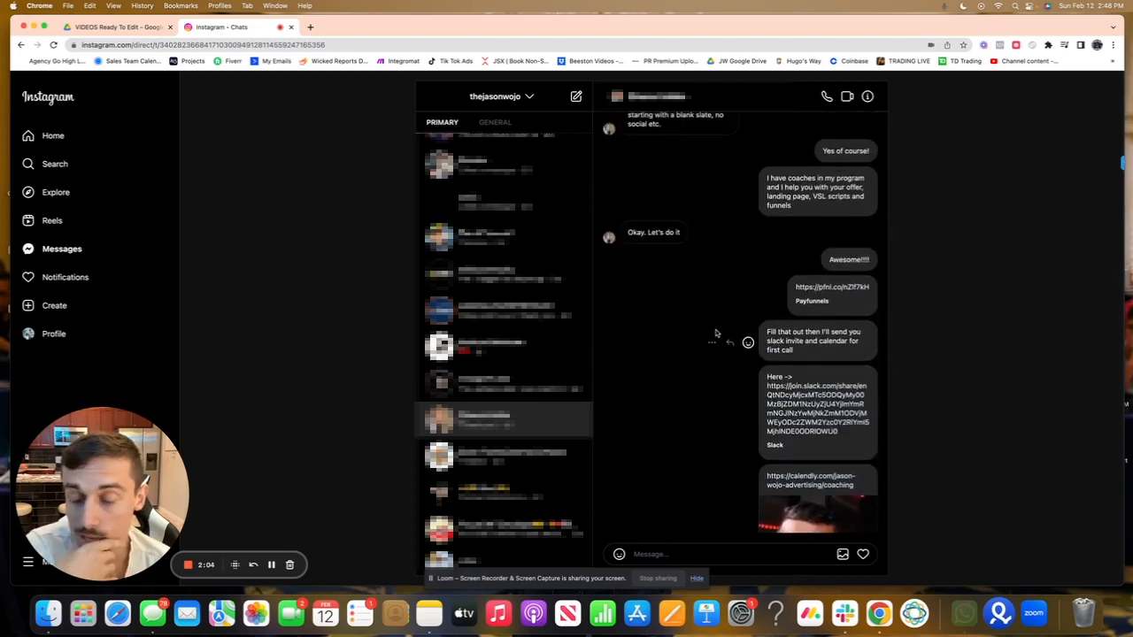
pyautogui.scroll(3)
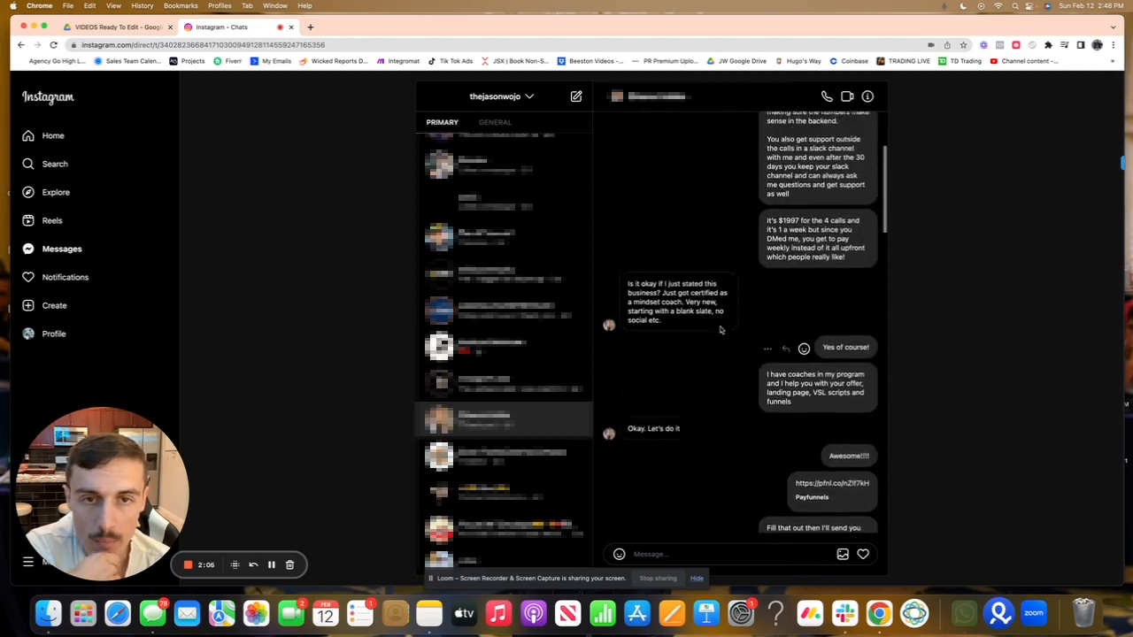